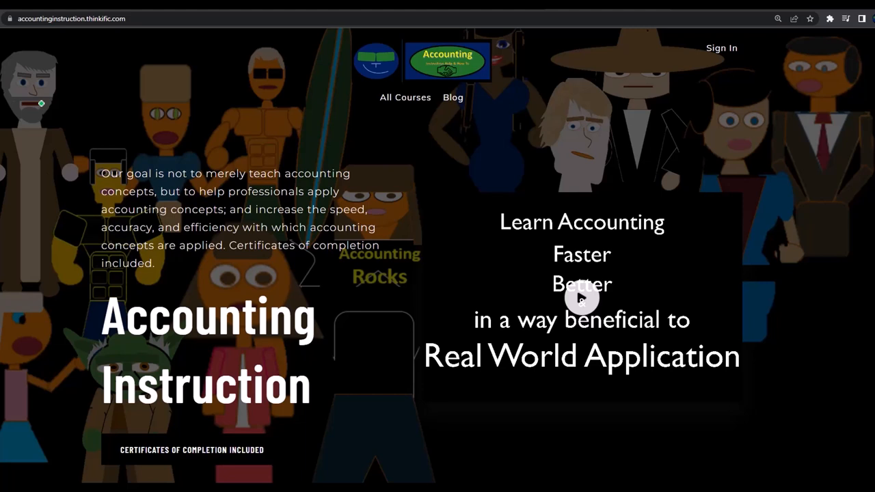
mouse_move(40, 59)
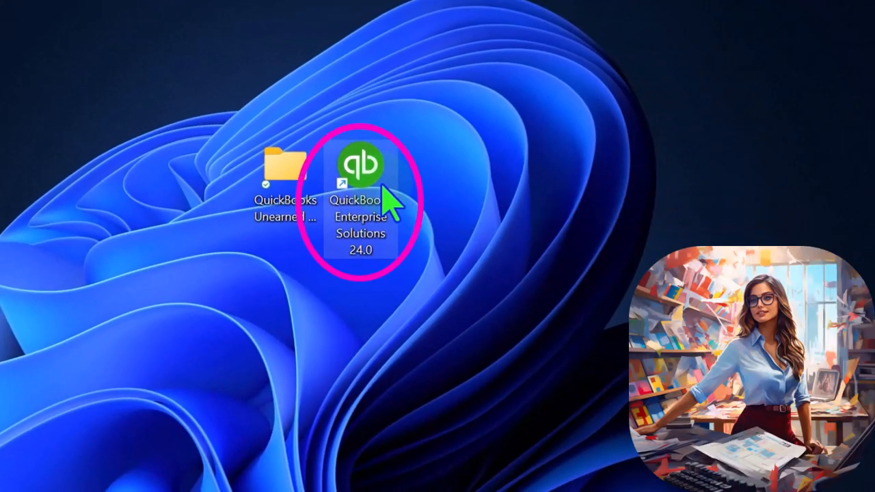
Launch QuickBooks Enterprise Solutions 24.0 from its desktop icon and bring the trial window forward
click(360, 164)
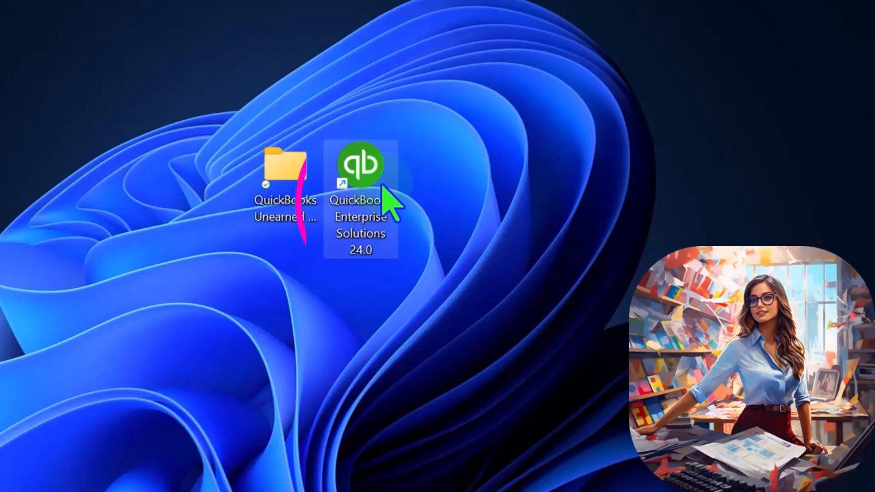
double_click(360, 163)
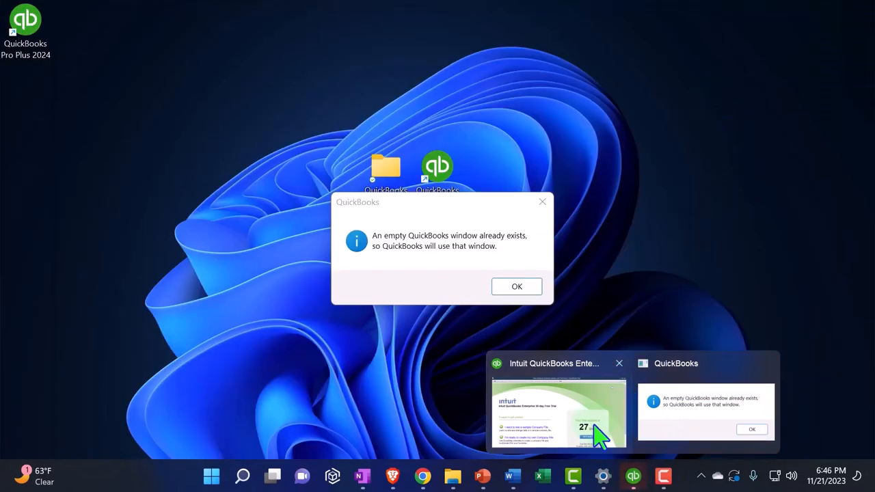
click(516, 286)
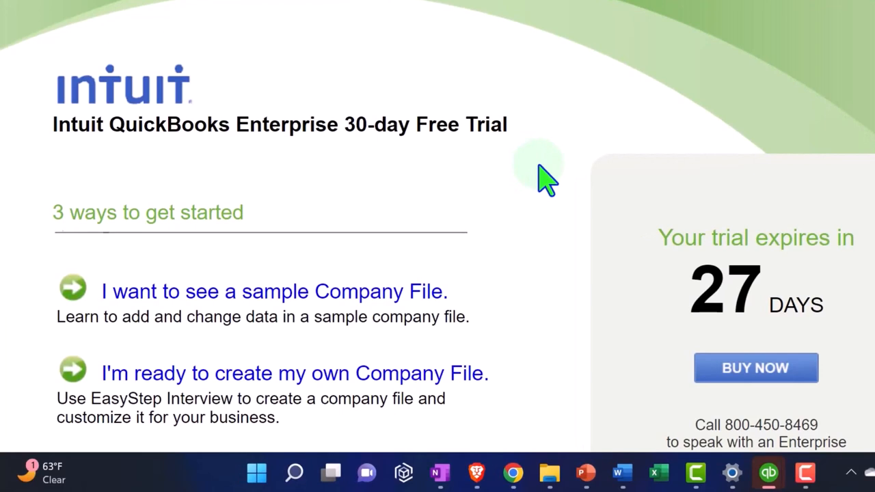
mouse_move(544, 184)
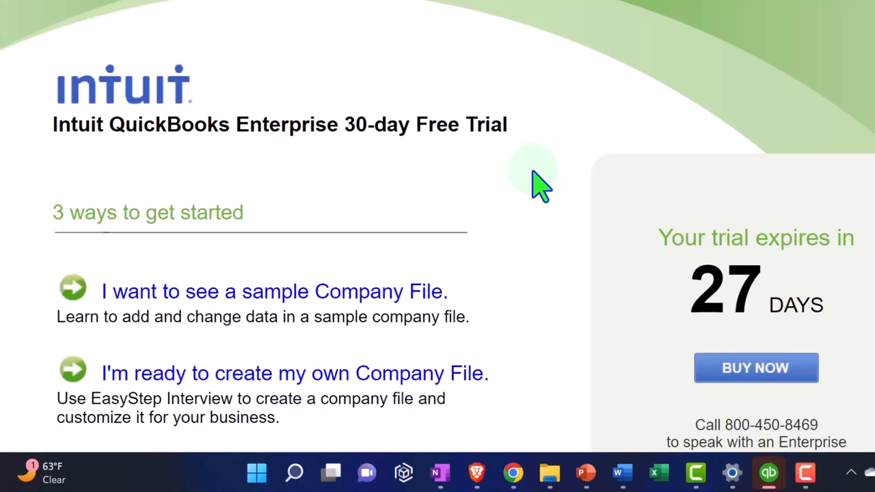
click(713, 472)
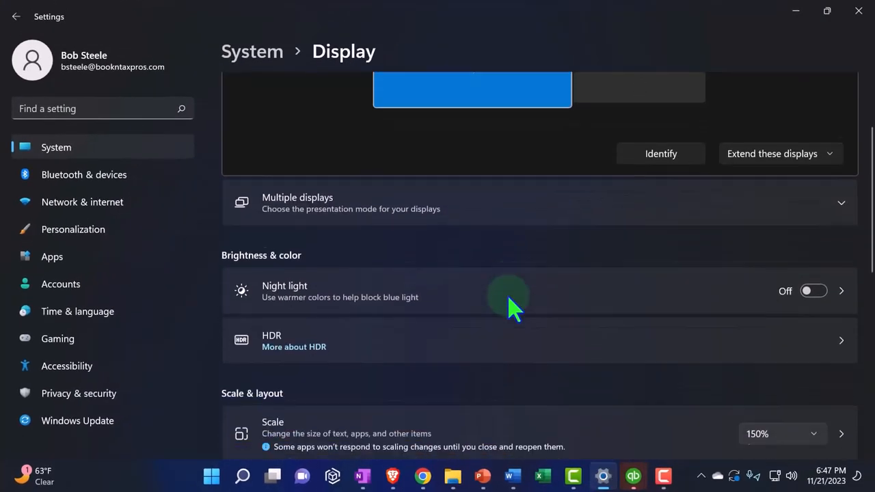
scroll(down, 3)
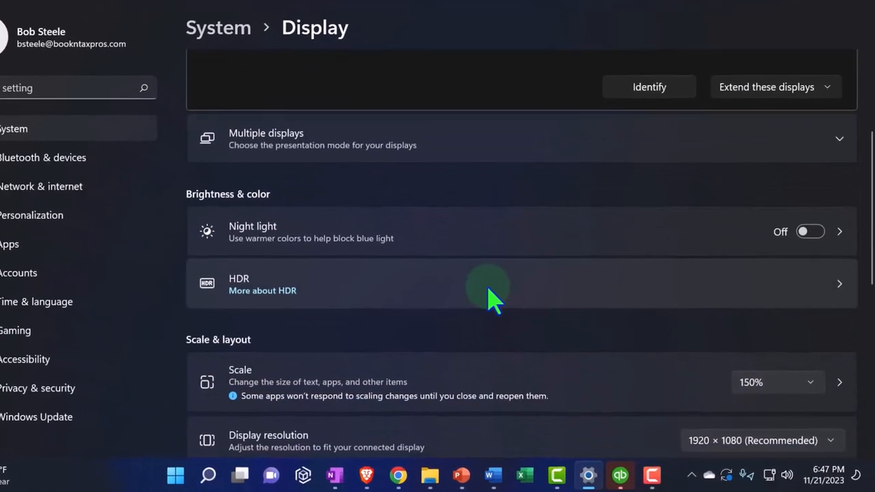
scroll(down, 3)
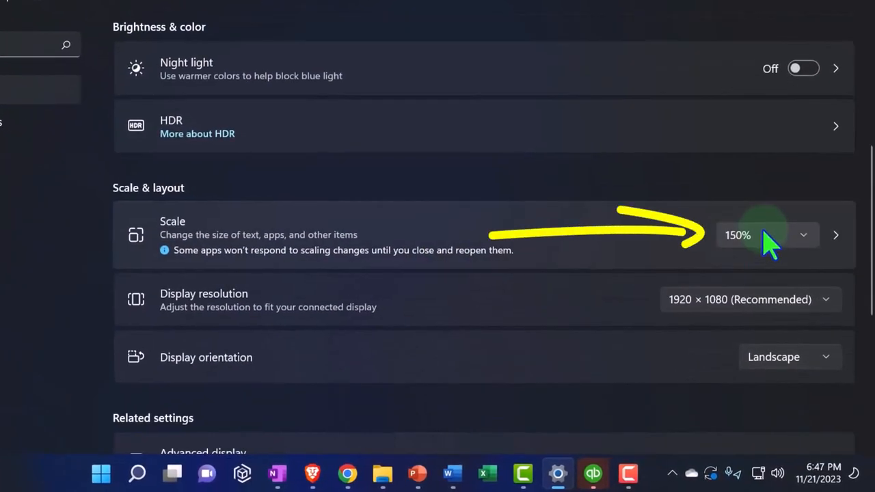
mouse_move(762, 211)
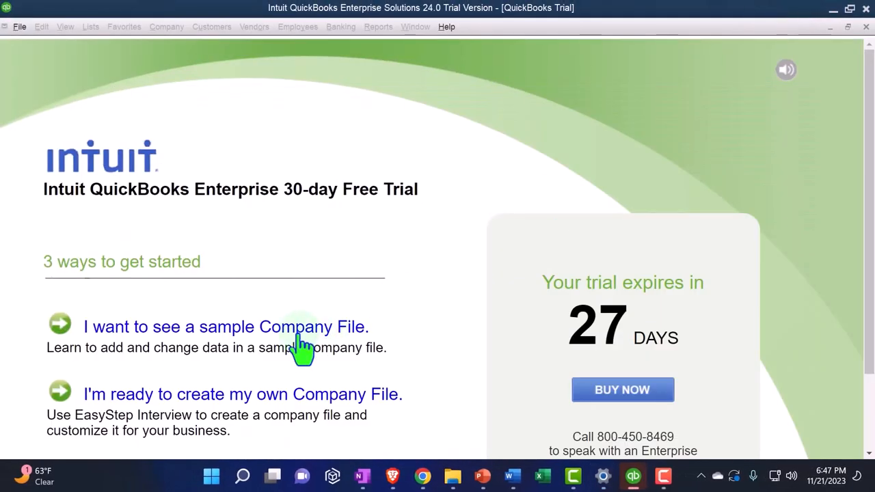
scroll(down, 3)
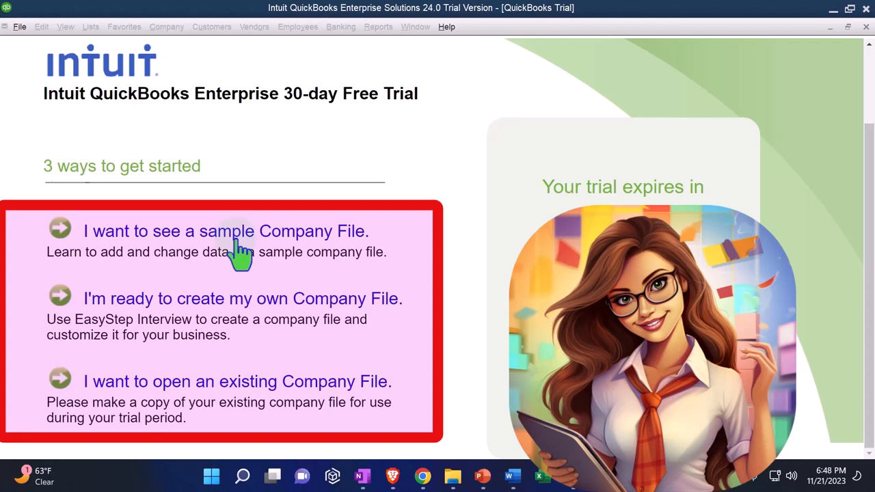
mouse_move(700, 55)
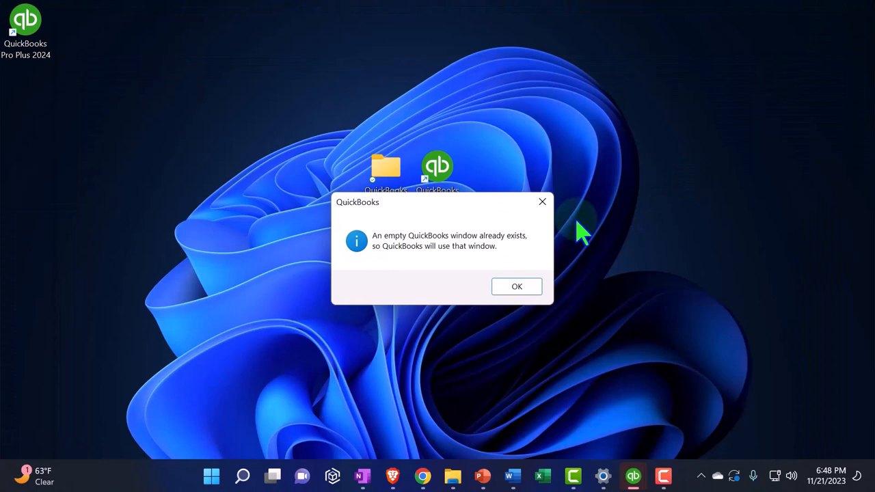
click(516, 287)
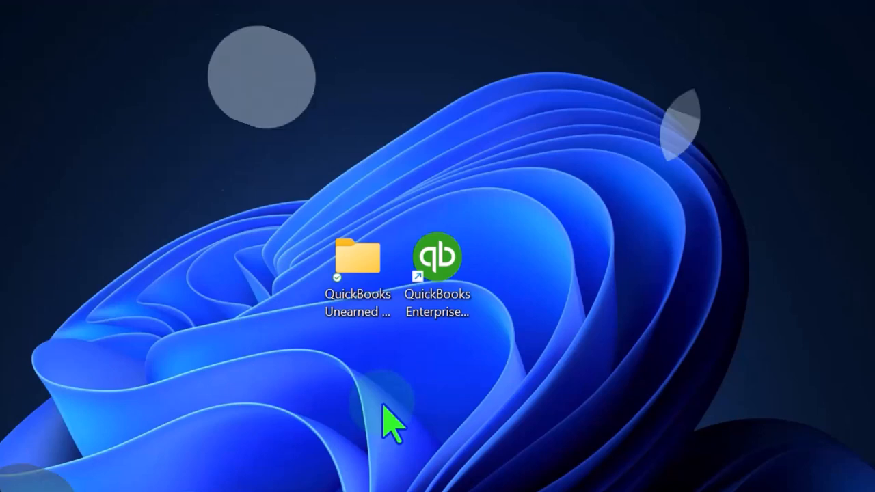
double_click(437, 256)
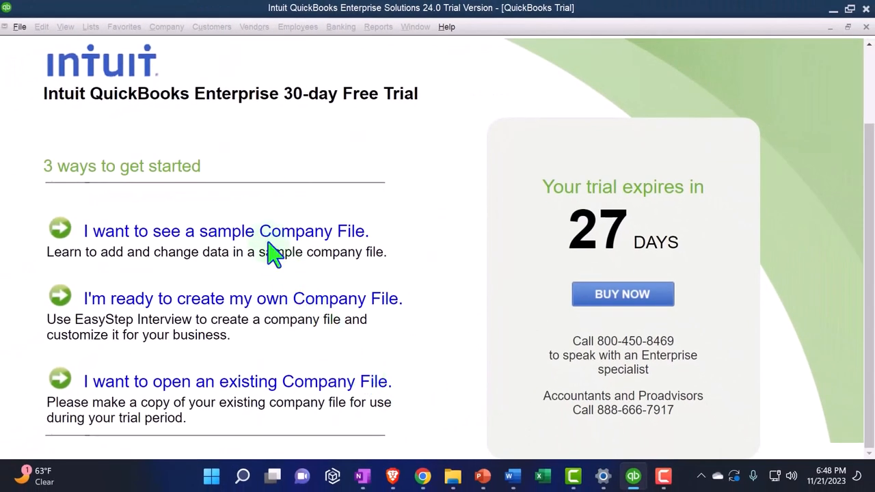
click(226, 231)
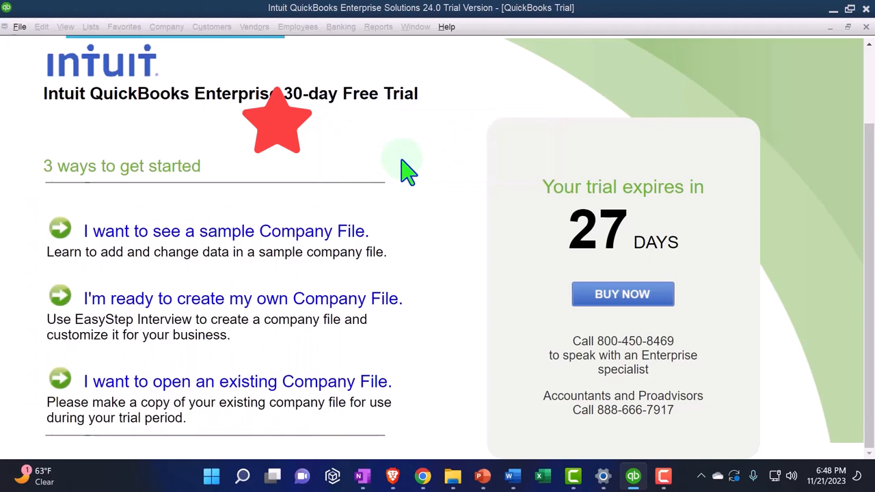
Save the sample as 'sample_product-based business 1' in the Desktop's QuickBooks Unearned Revenue folder
click(225, 230)
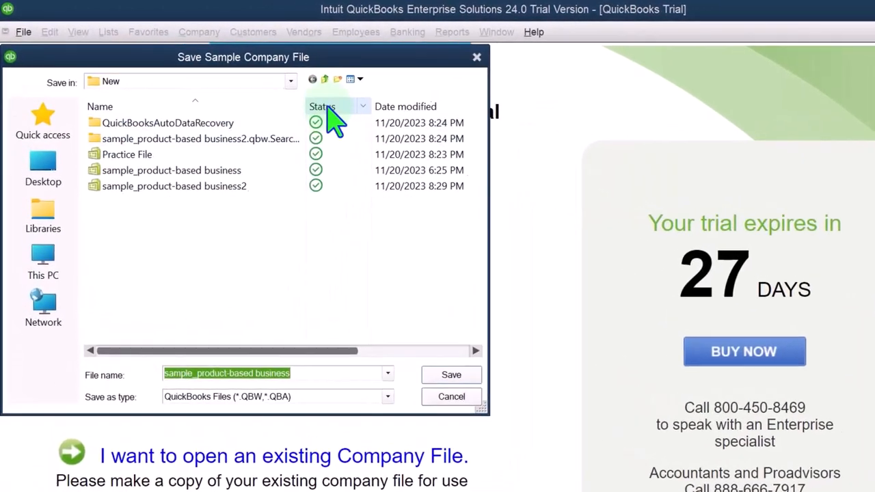
click(290, 81)
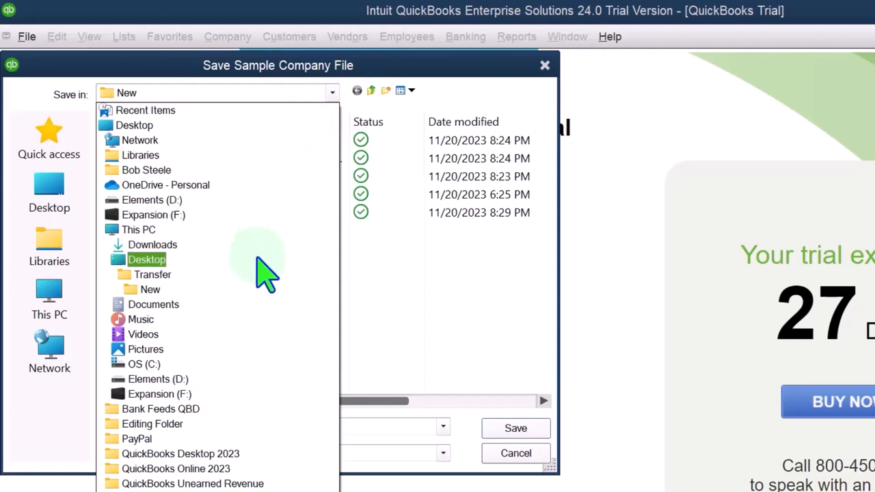
click(146, 259)
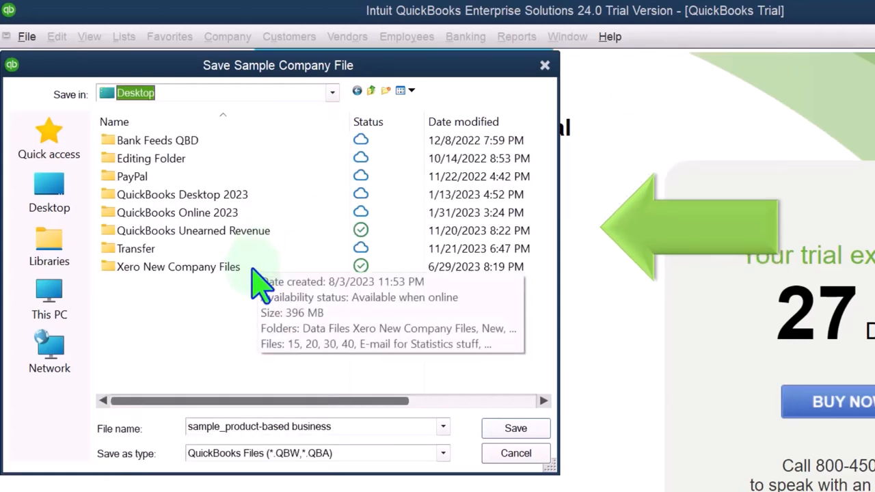
mouse_move(225, 362)
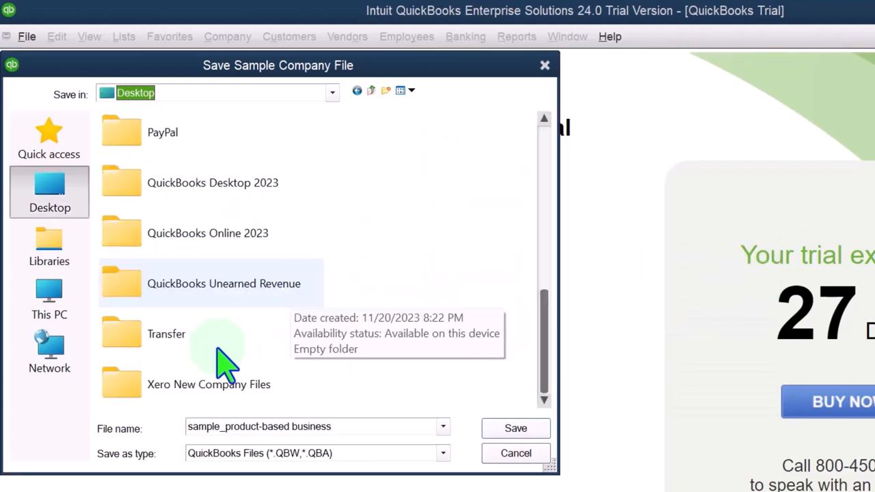
mouse_move(175, 106)
text( 1)
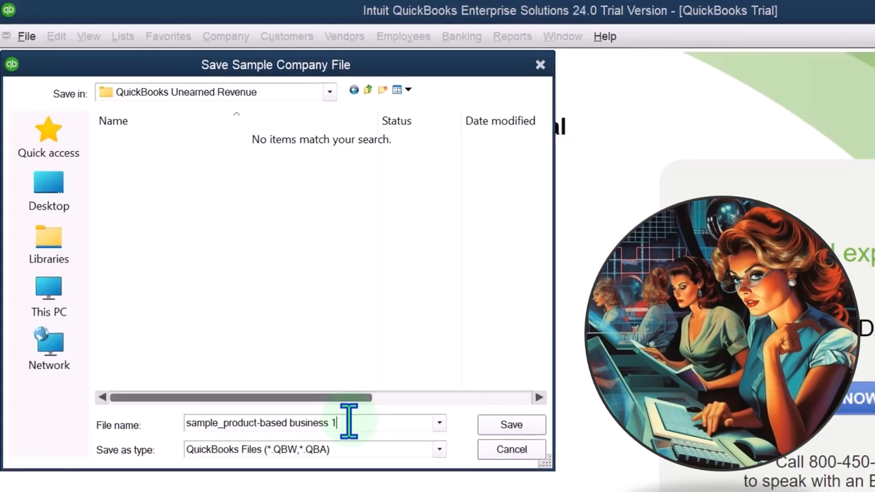
click(511, 424)
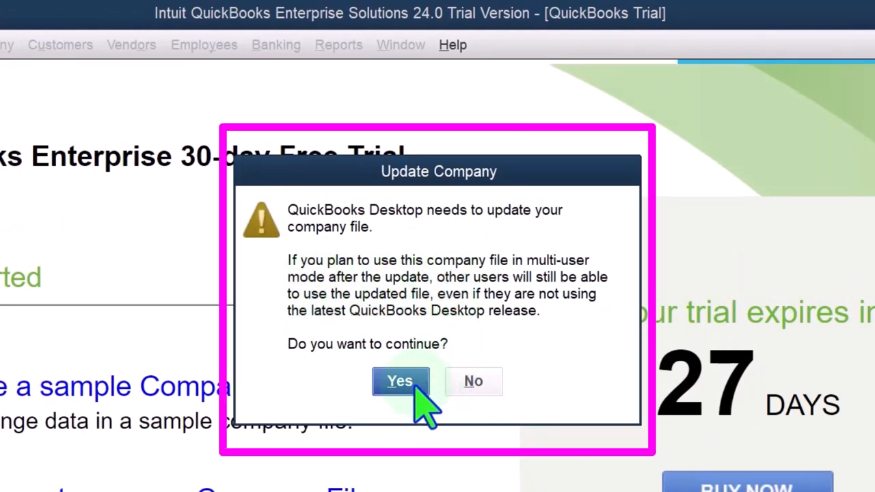
Accept the company file update and acknowledge the 12/15/2026 sample date notice
click(400, 381)
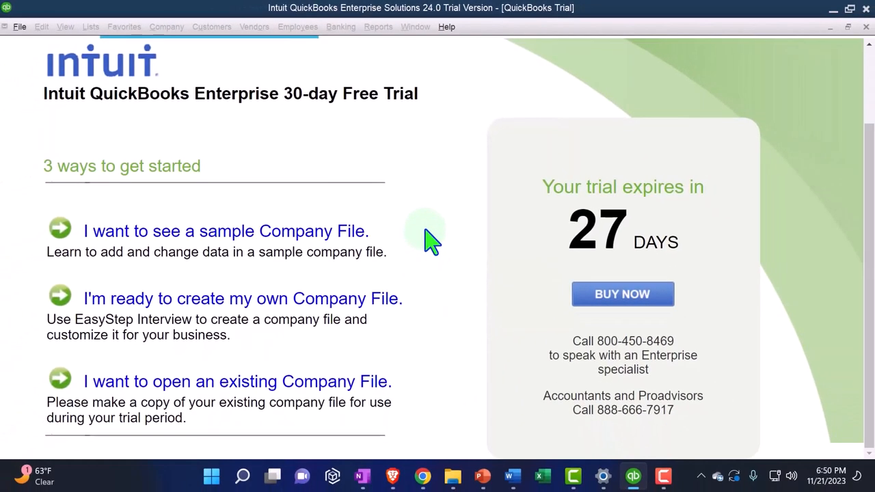
click(226, 231)
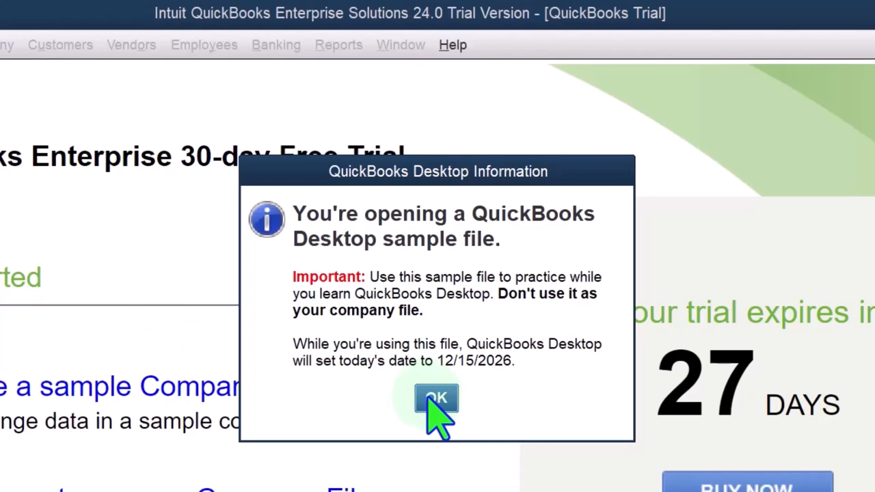
click(436, 398)
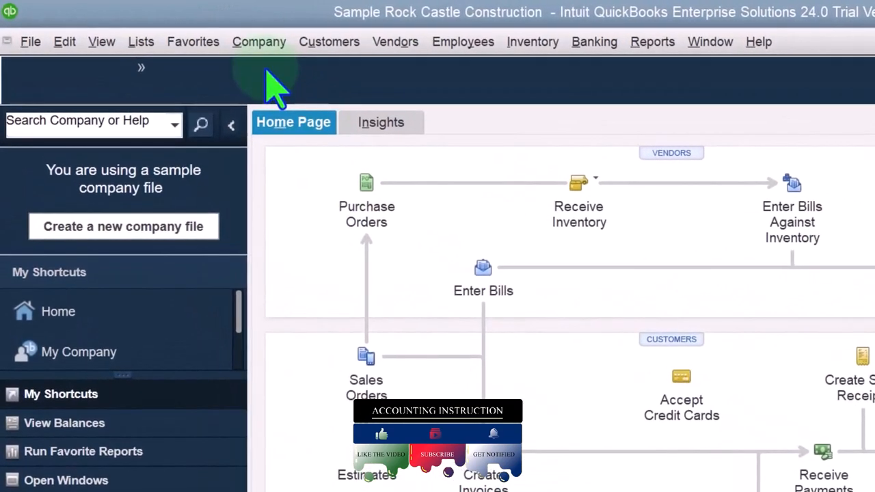
mouse_move(301, 89)
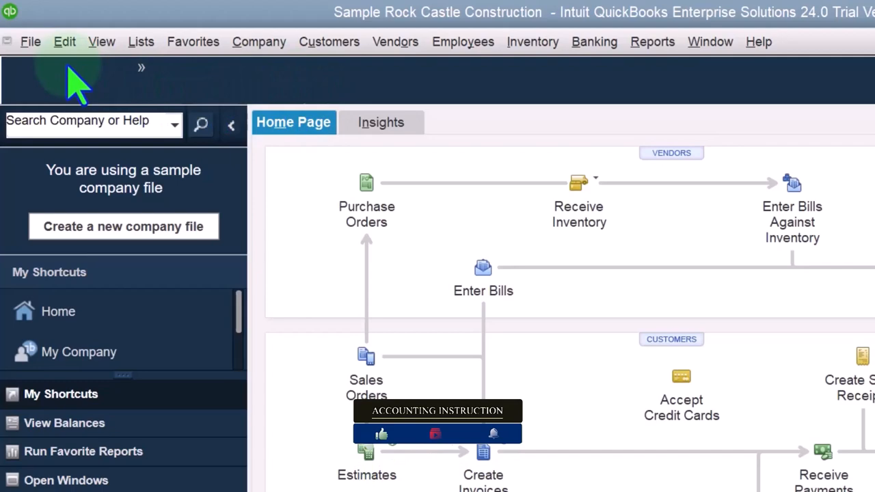
Close the Rock Castle Construction company with File > Close Company
click(30, 42)
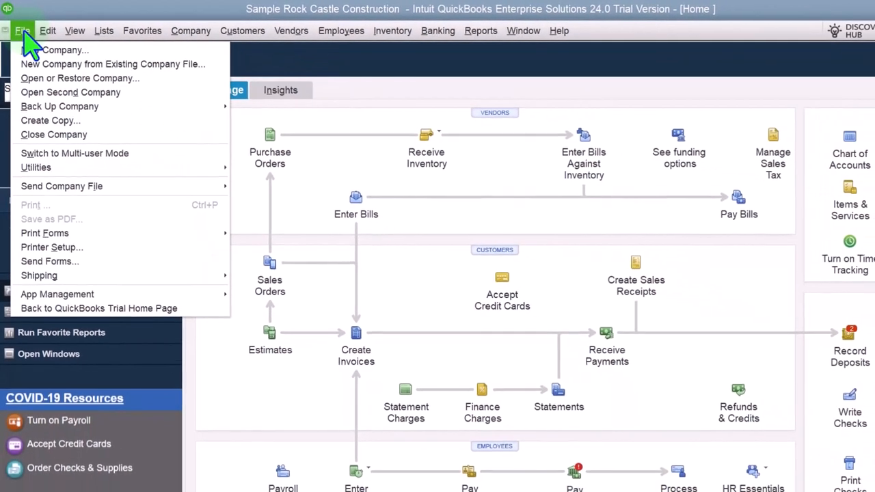
mouse_move(60, 106)
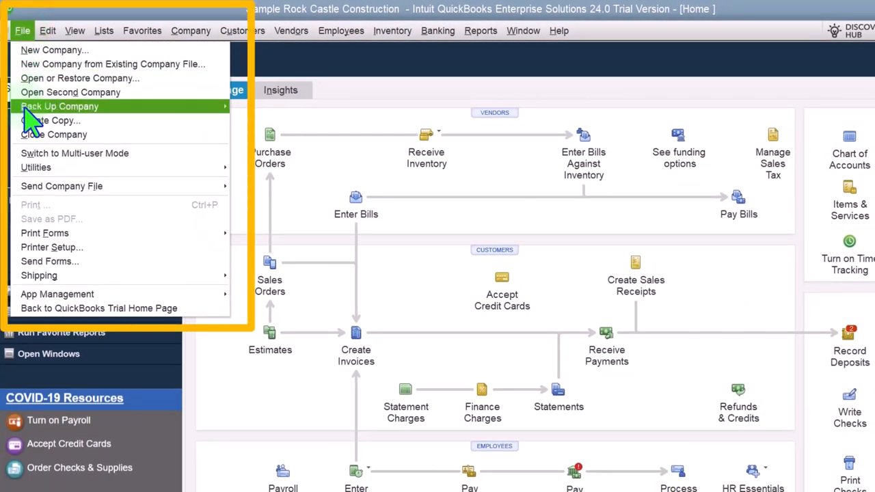
click(22, 30)
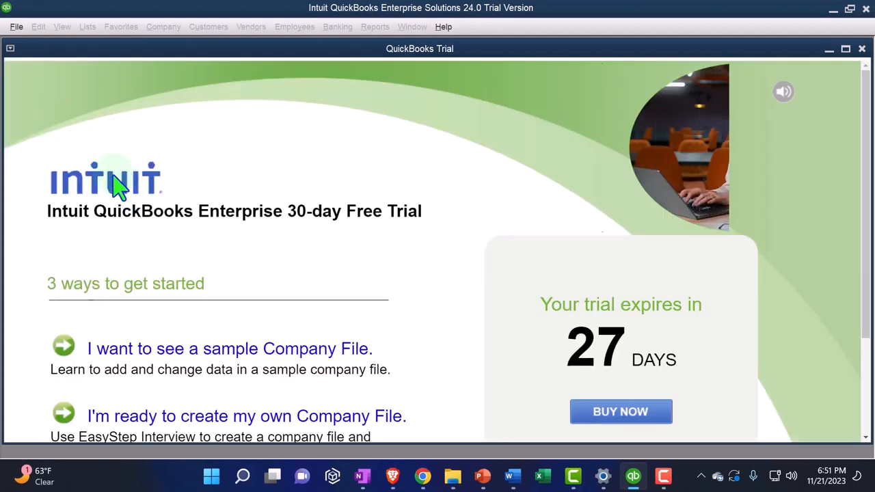
mouse_move(512, 188)
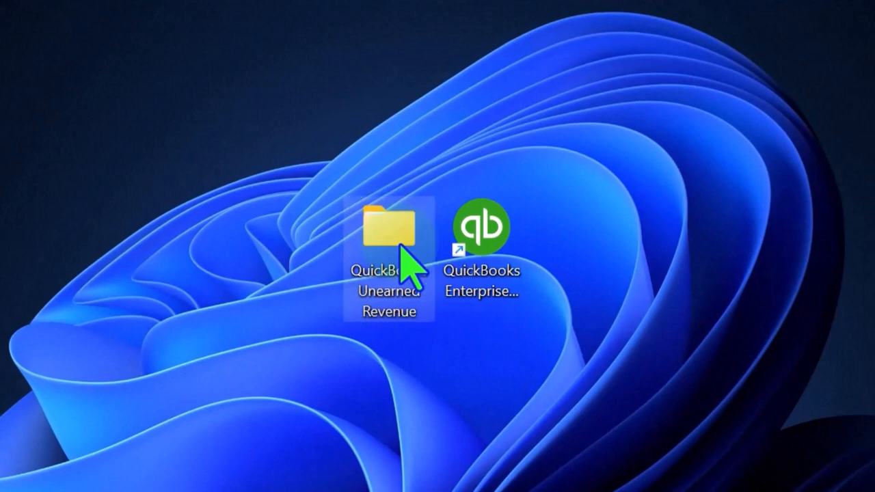
View the Unearned Revenue folder as large icons, select the company file, then relaunch QuickBooks
double_click(388, 226)
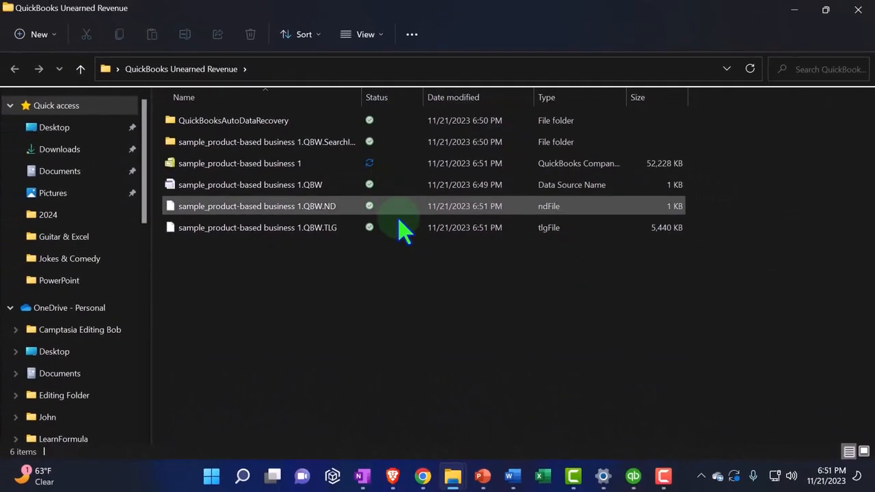
click(364, 34)
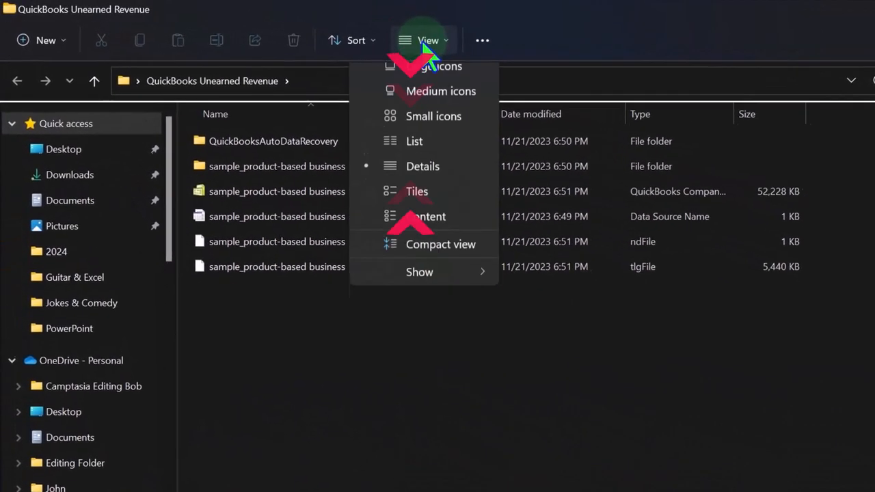
click(439, 66)
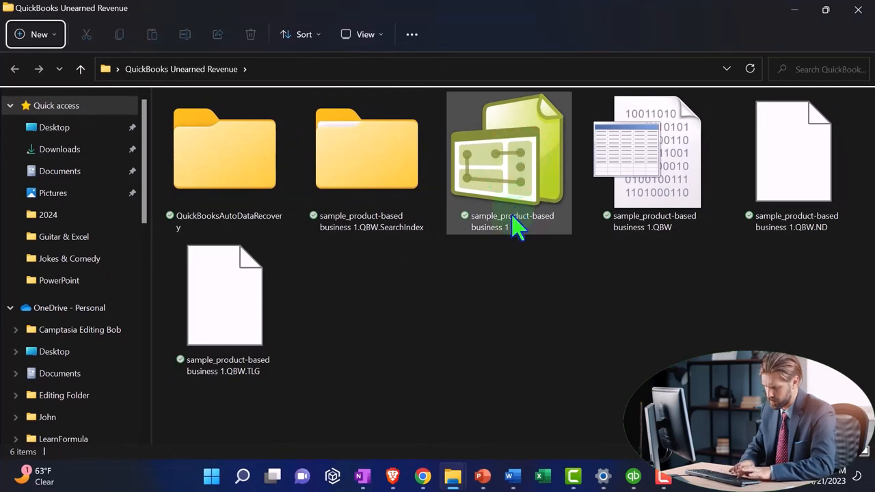
click(792, 150)
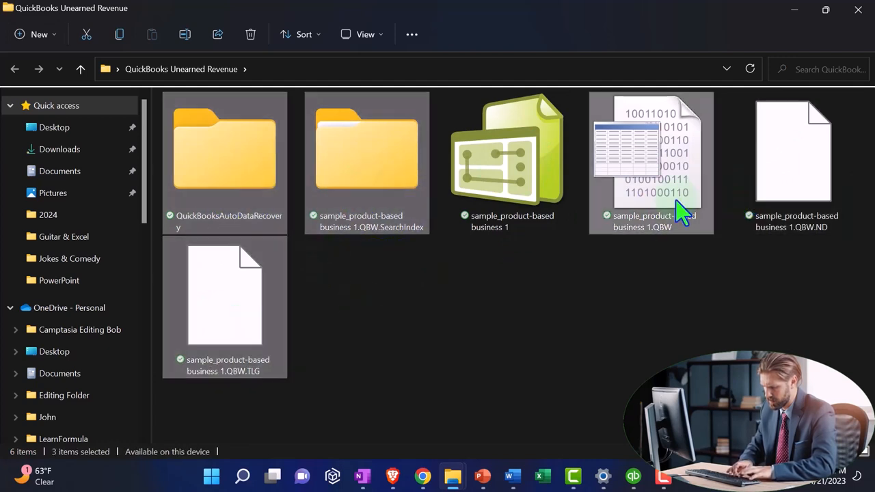
click(641, 164)
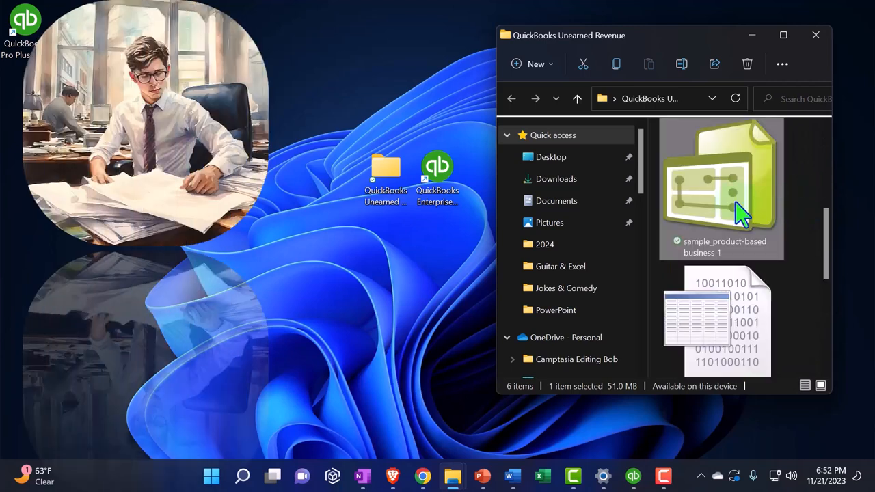
mouse_move(741, 198)
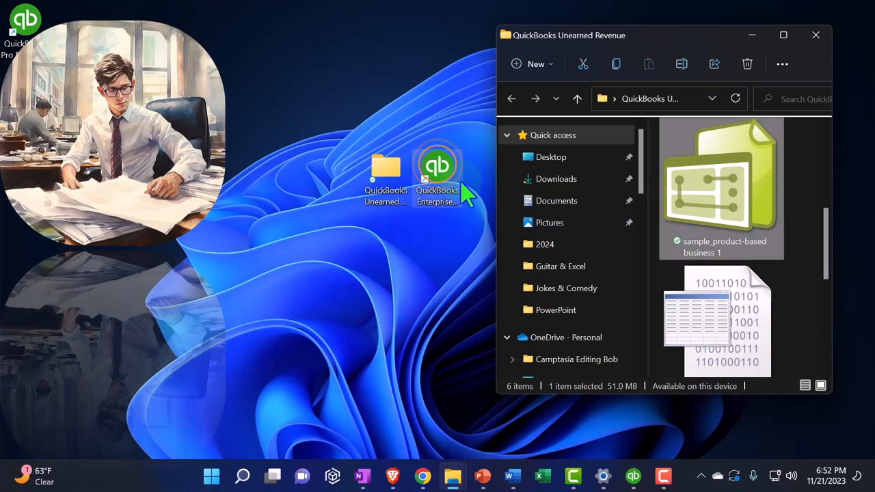
mouse_move(704, 187)
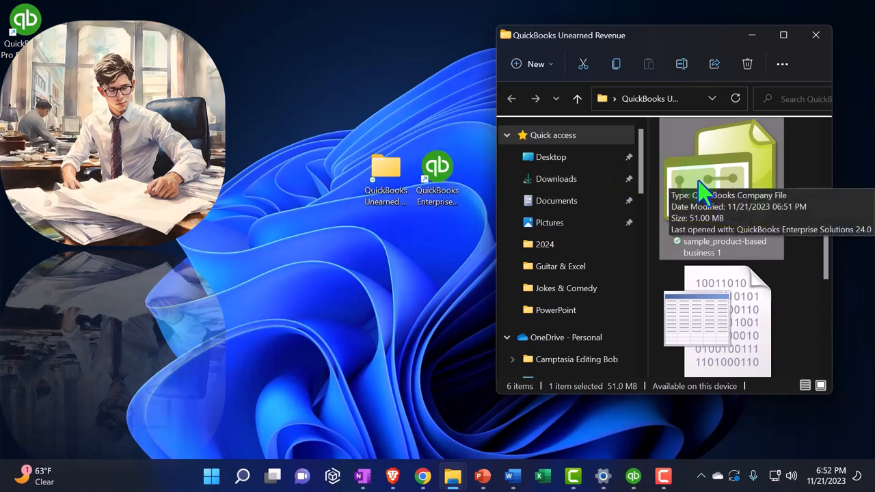
mouse_move(827, 62)
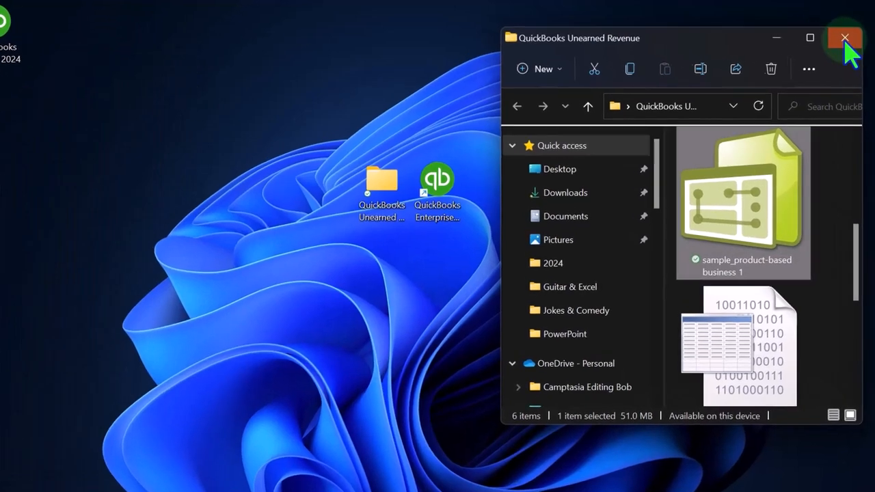
click(844, 38)
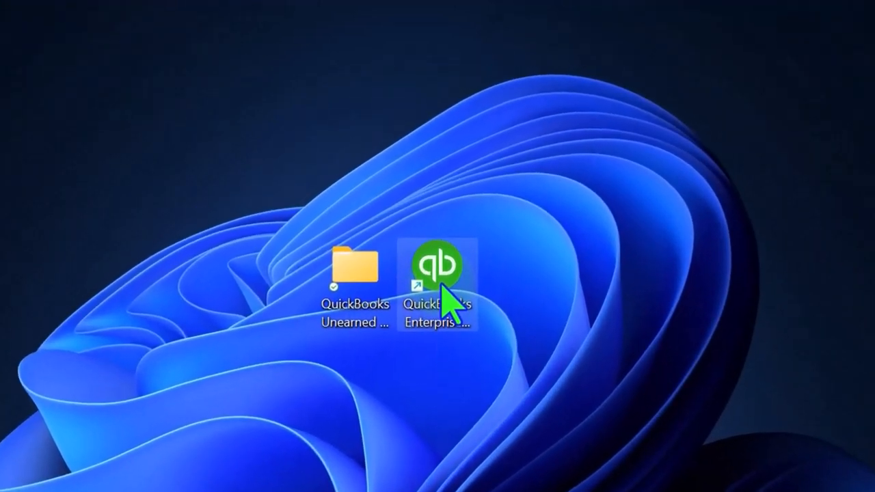
double_click(437, 265)
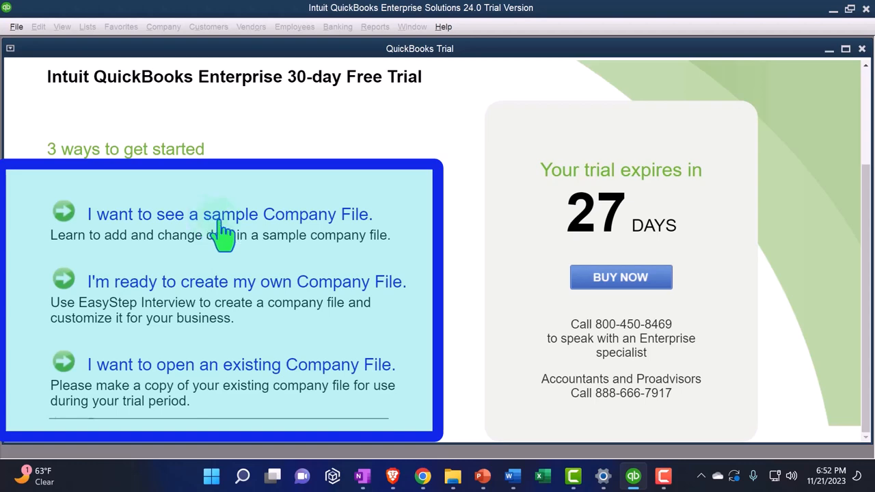
mouse_move(717, 113)
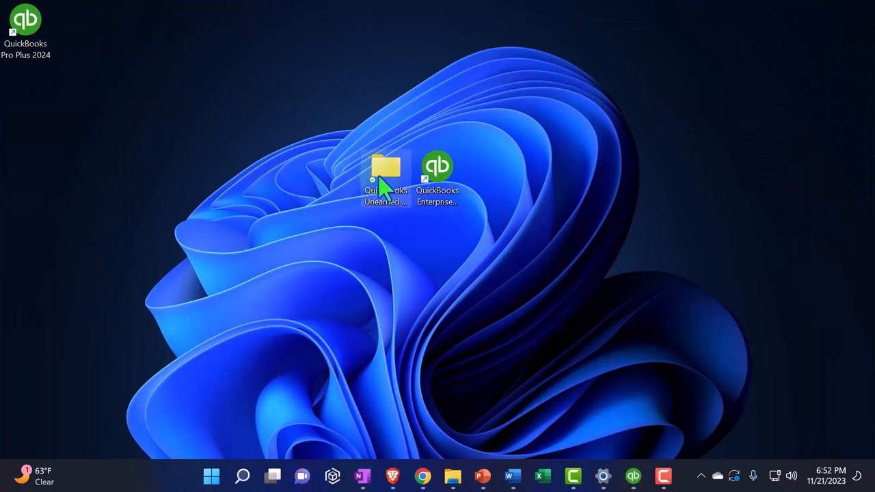
Reopen the Unearned Revenue folder to see the .QBW.ND and .QBW.TLG files, then close it
double_click(385, 167)
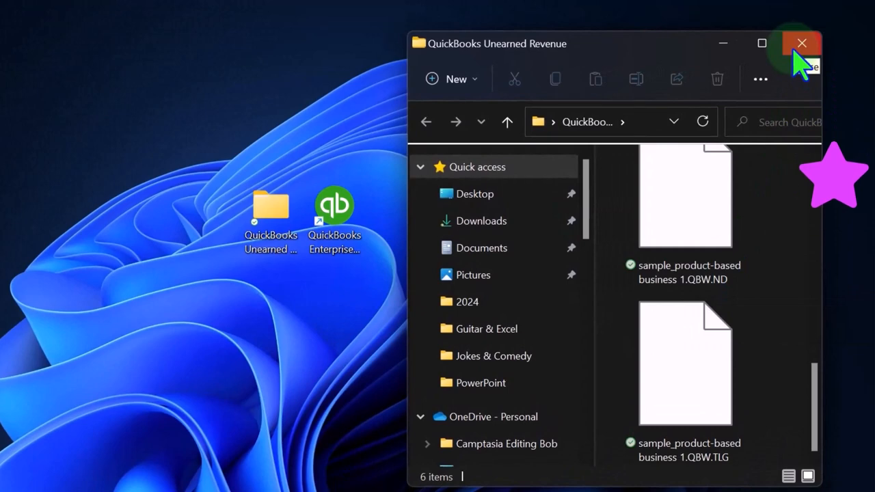
click(801, 43)
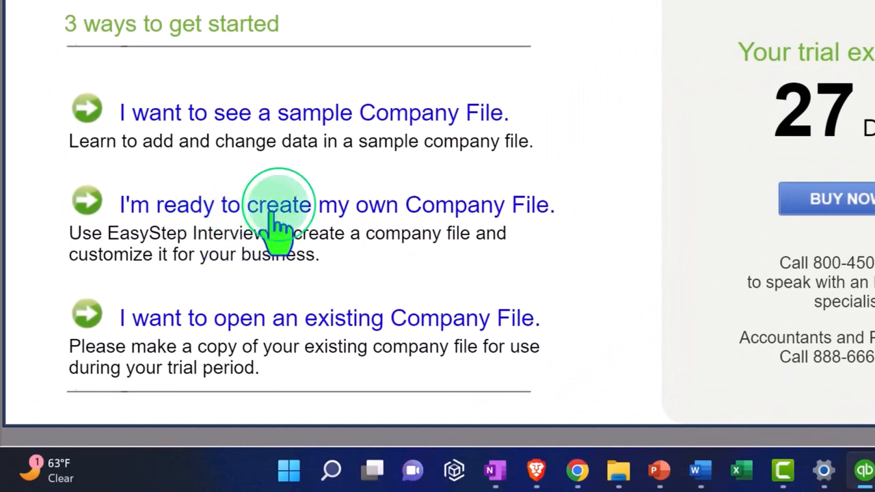
mouse_move(383, 345)
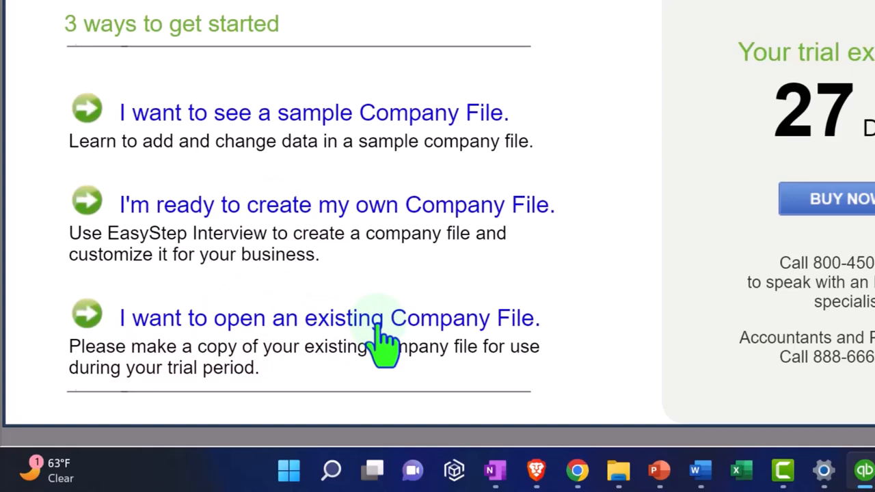
Open the 'sample_product-based business 1' company file and dismiss the sample date notice
click(329, 317)
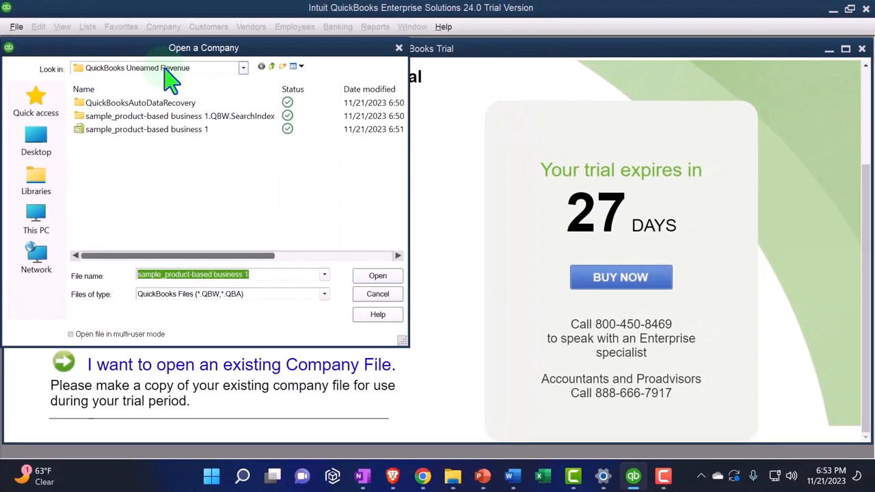
click(146, 129)
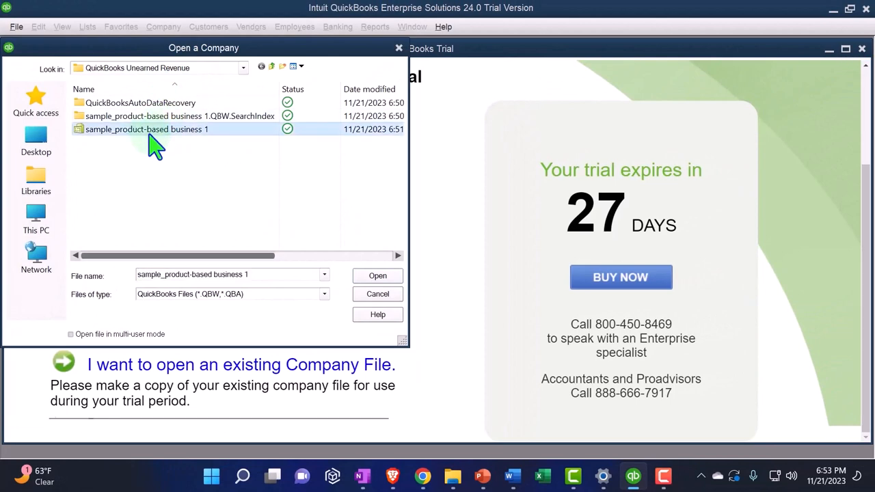
click(377, 275)
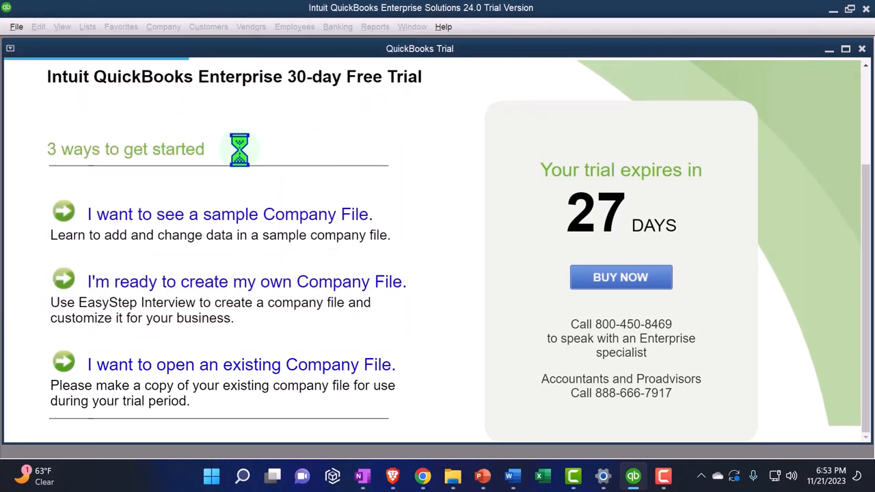
click(229, 213)
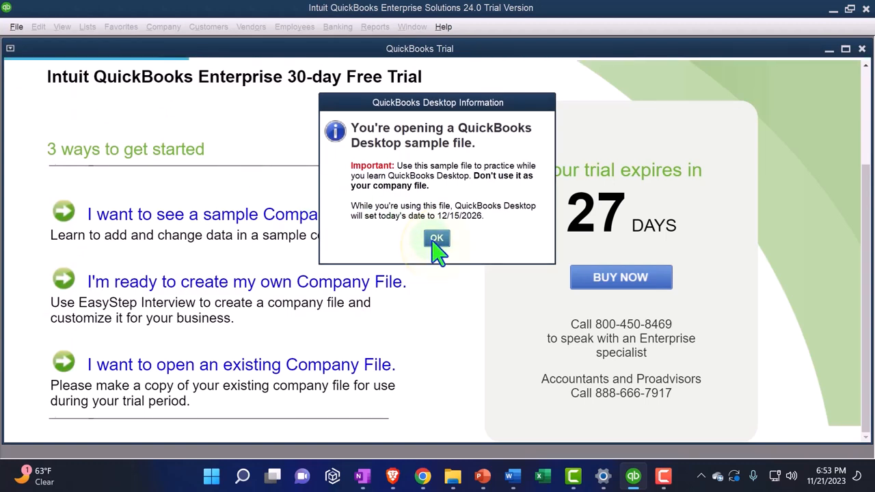
click(436, 238)
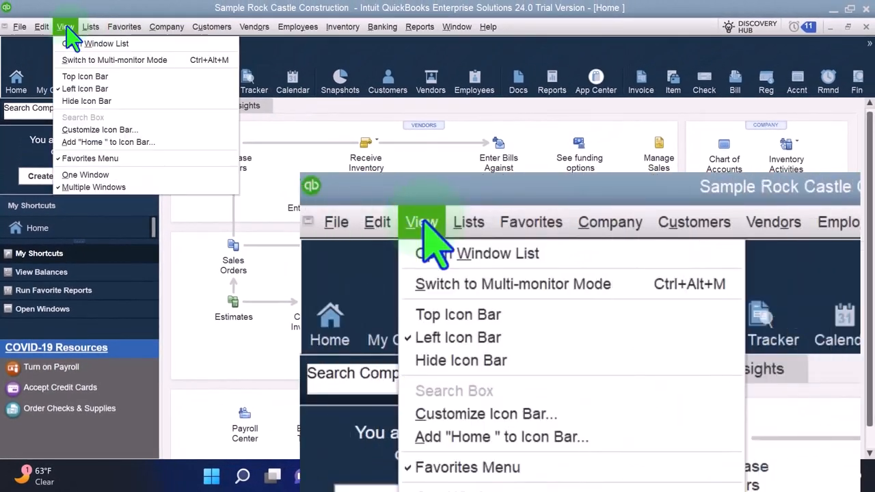
mouse_move(458, 337)
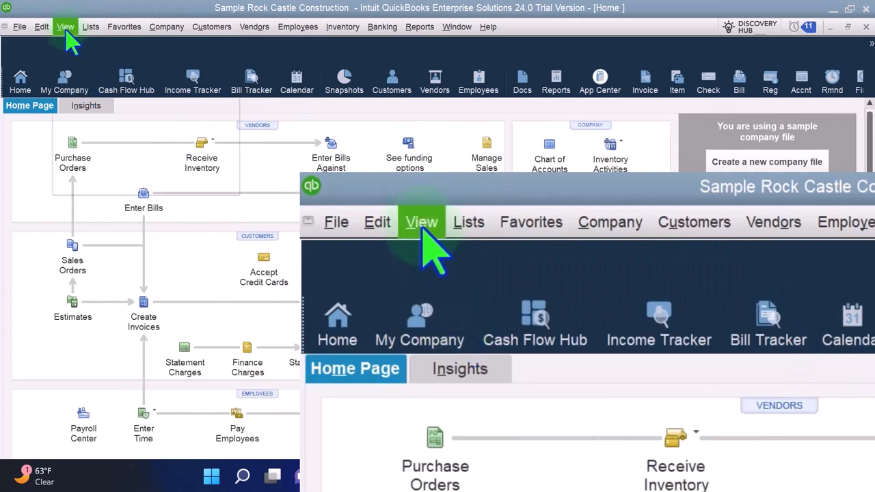
Show the Open Window List and close the QuickBooks Trial welcome window
click(65, 27)
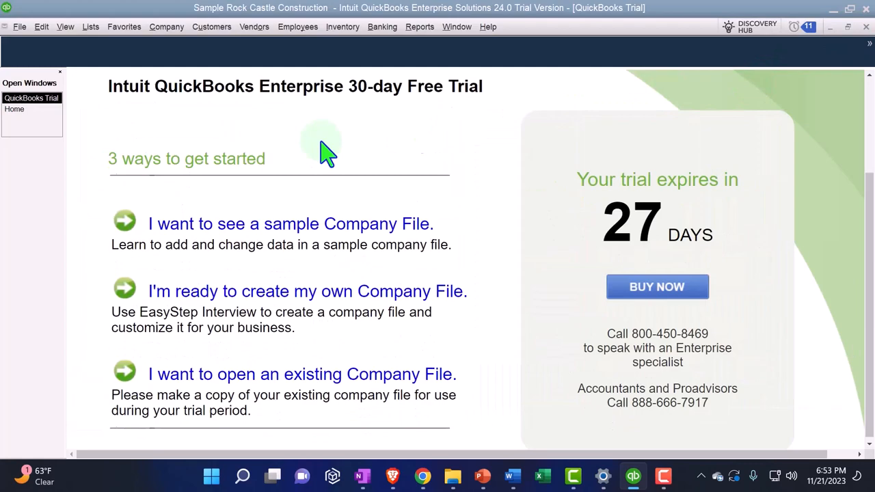
mouse_move(24, 198)
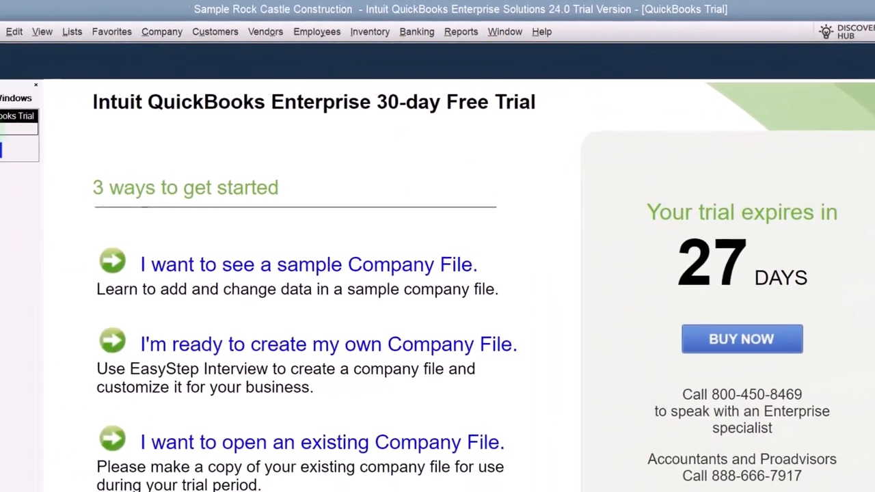
click(16, 111)
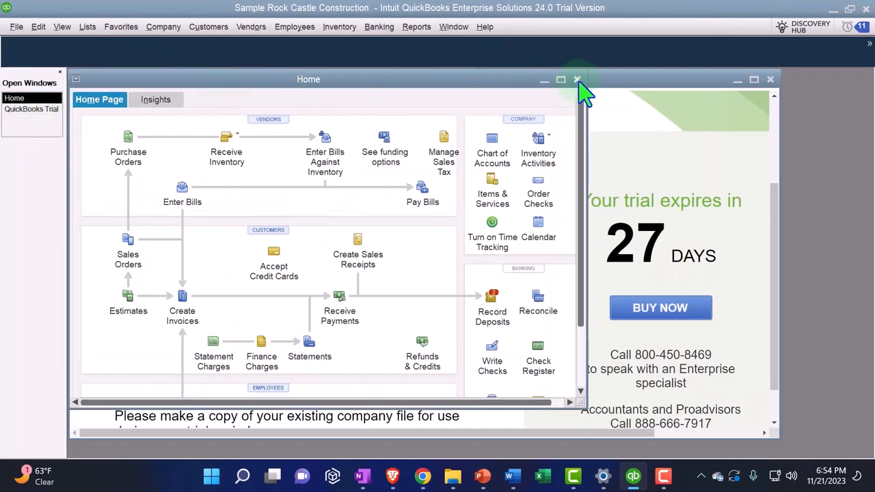
mouse_move(772, 89)
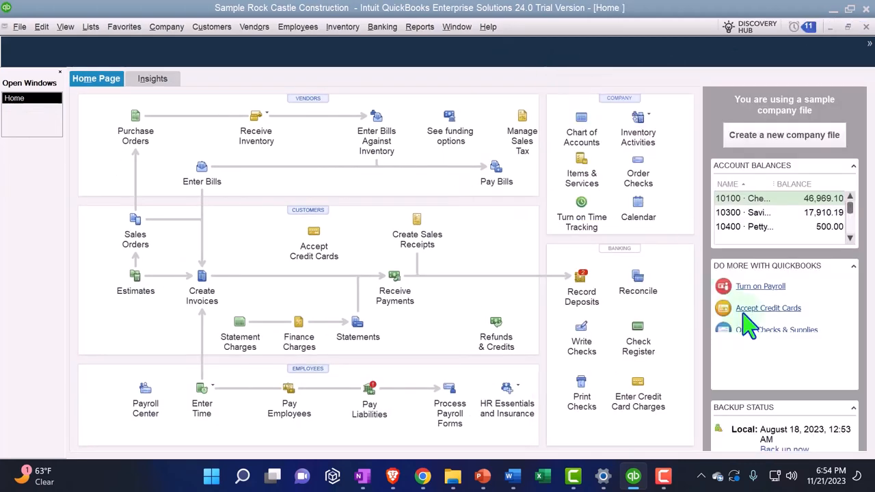
Set the Windows display scale to 100% (Recommended), then switch back to QuickBooks
click(602, 475)
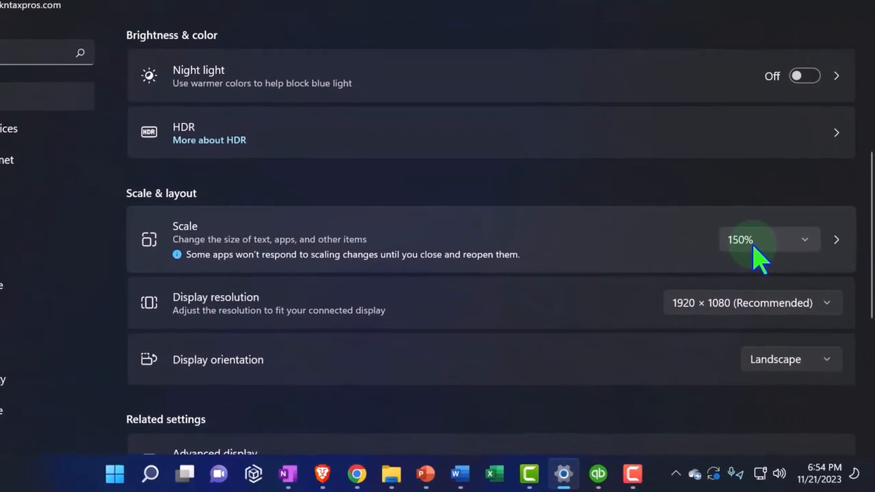
click(769, 239)
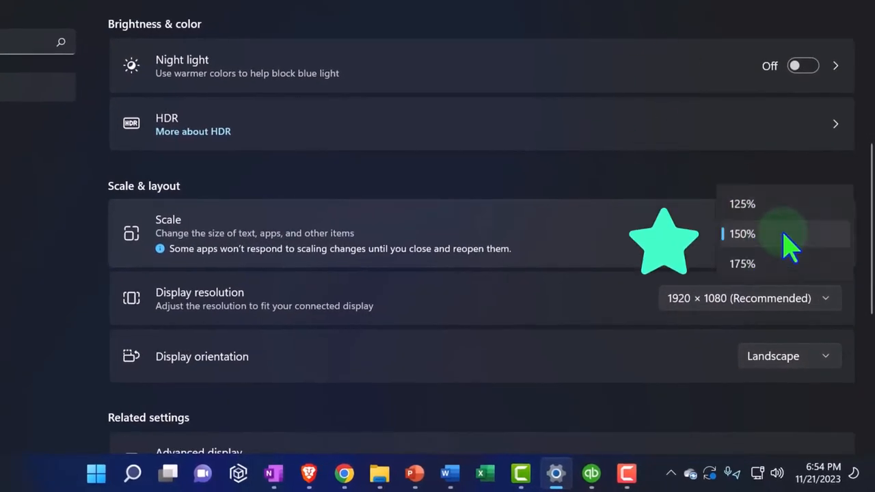
click(742, 234)
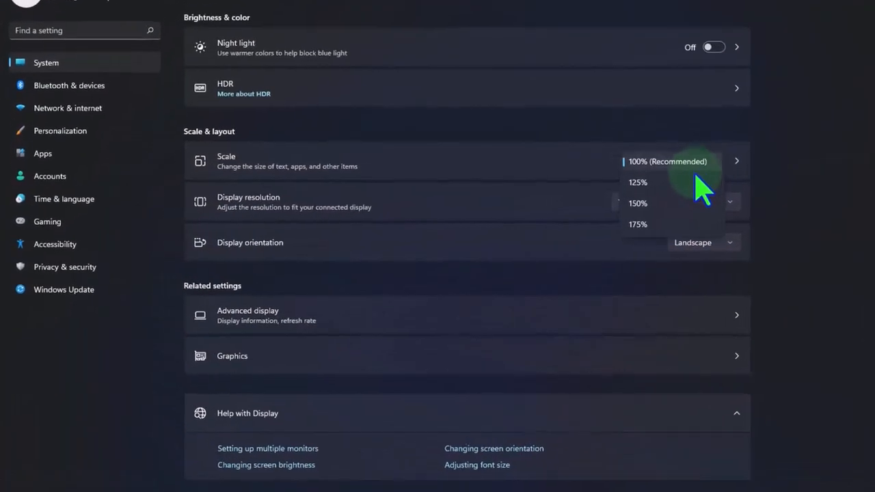
click(637, 182)
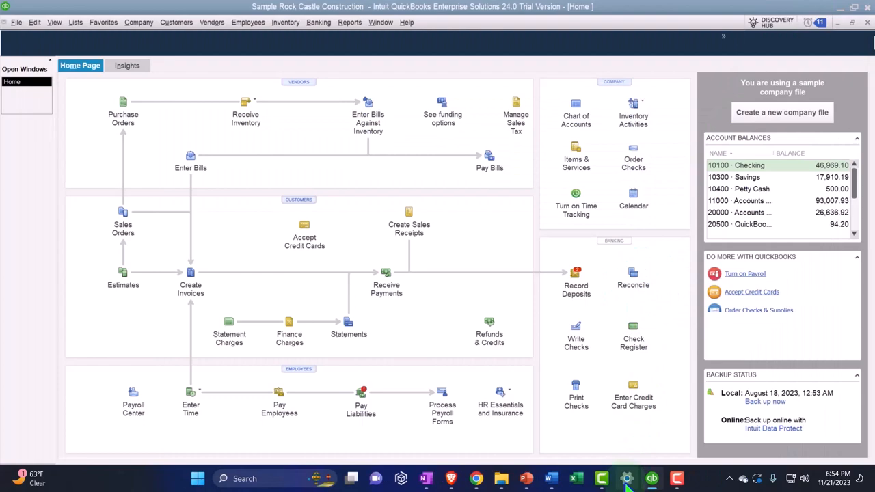
click(626, 477)
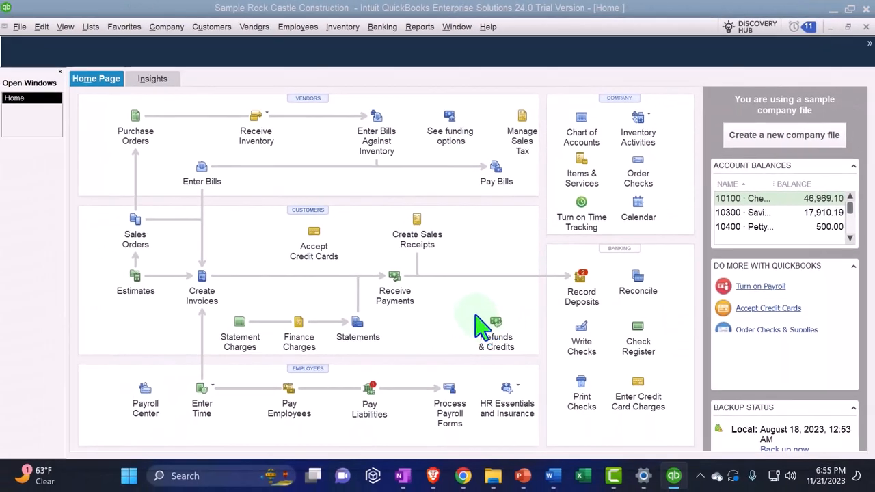
mouse_move(478, 281)
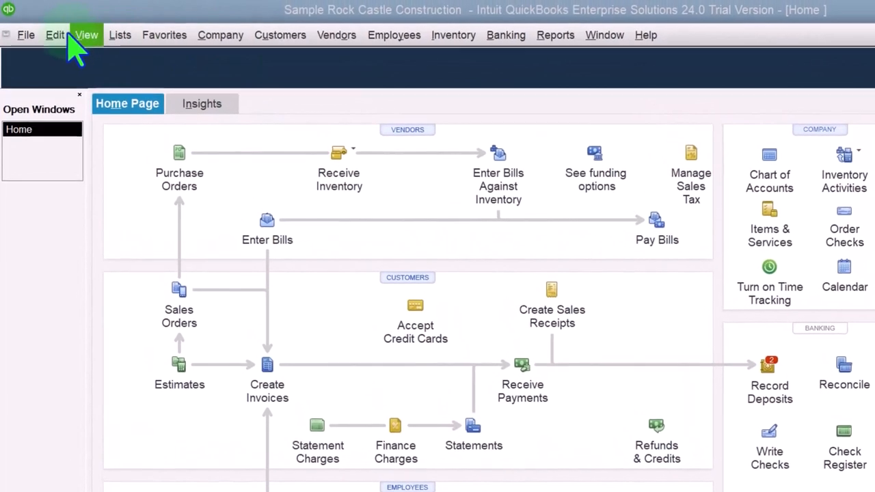
Open Lists > Chart of Accounts and scroll down to the expense accounts
click(119, 35)
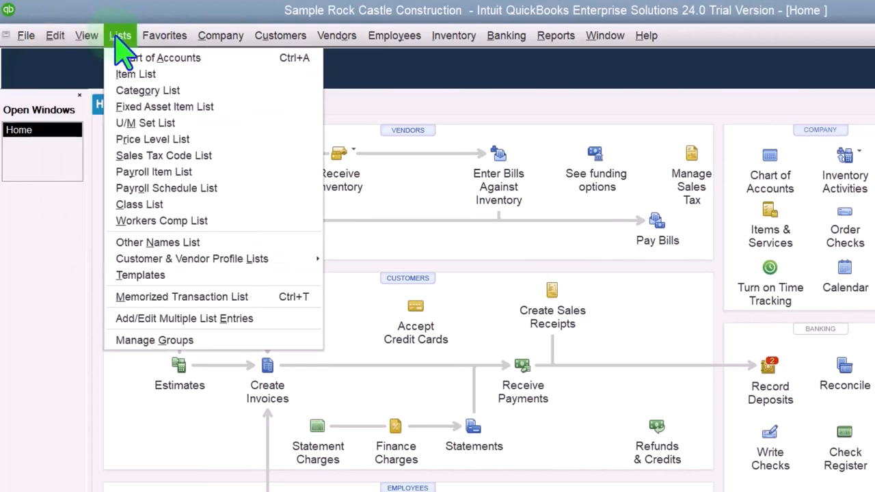
mouse_move(161, 220)
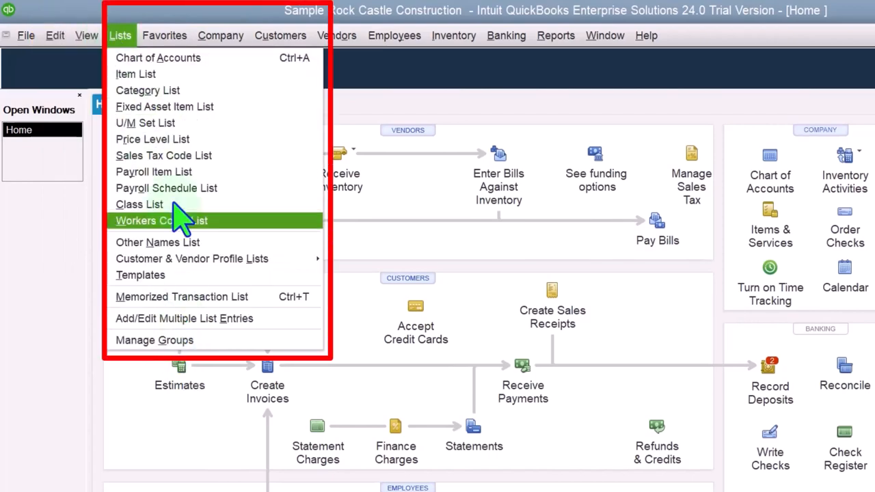
click(157, 58)
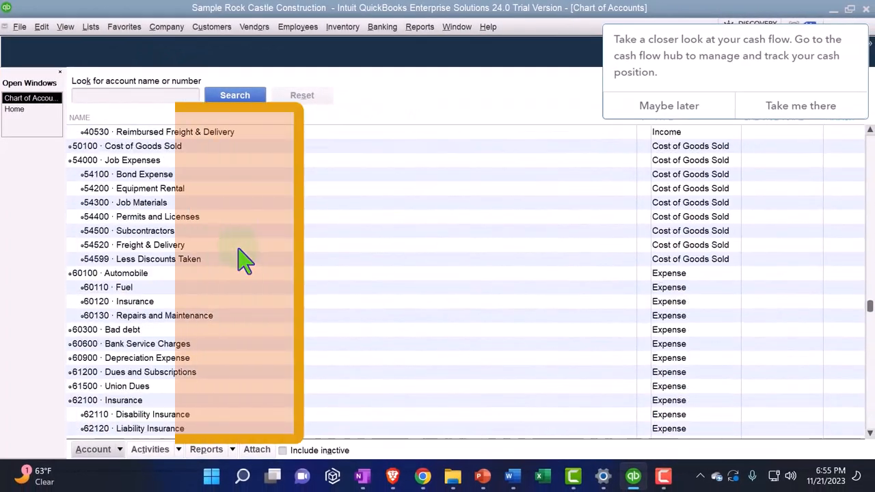
scroll(down, 3)
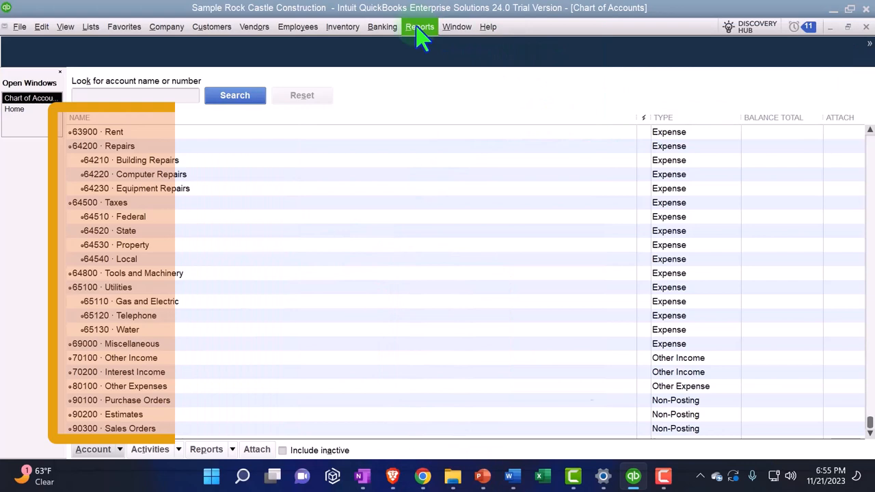
Open the Profit & Loss Standard report from the Reports menu, covering December 1–15, 2026
click(419, 26)
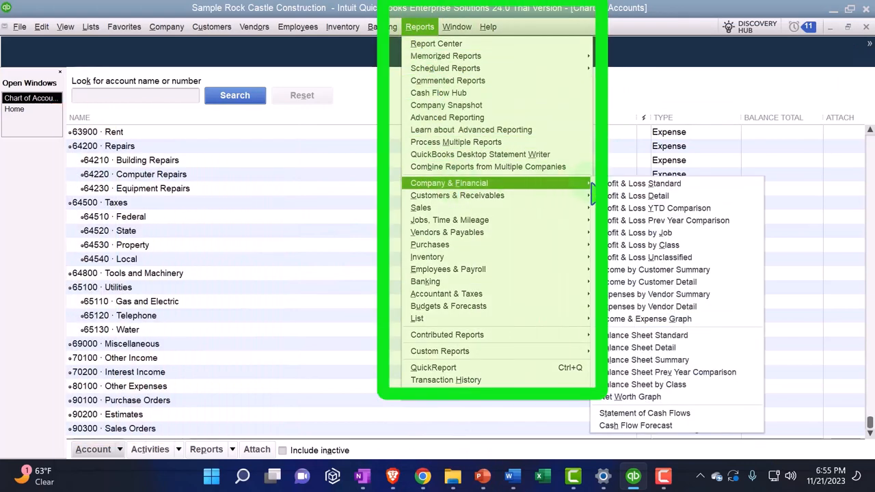
click(643, 183)
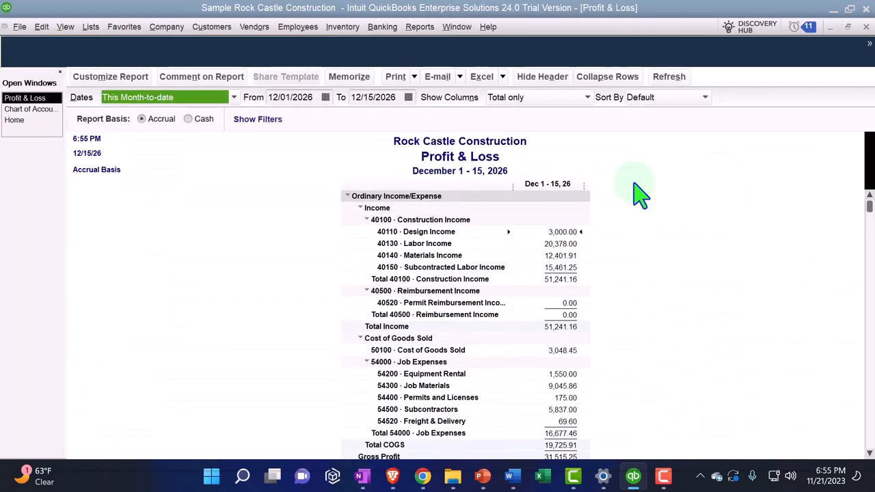
click(290, 97)
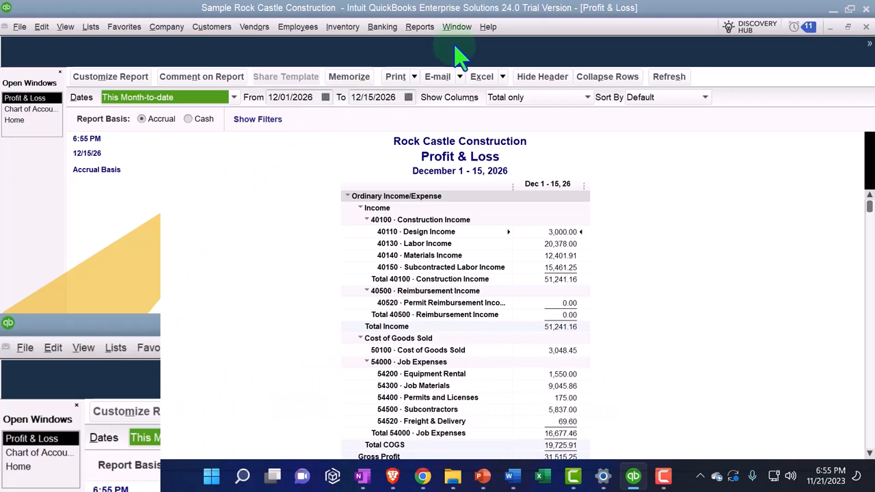
Open a second Profit & Loss report for 01/01/2027–12/31/2027, then return to Home
click(419, 27)
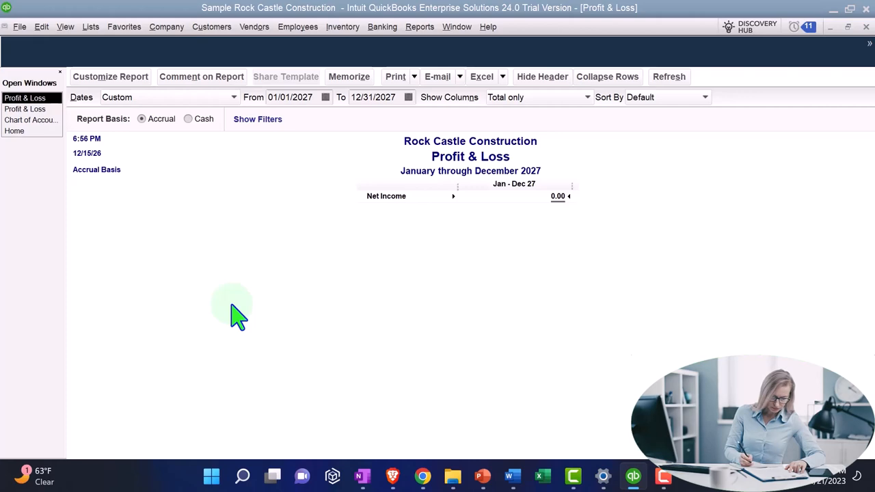
click(15, 131)
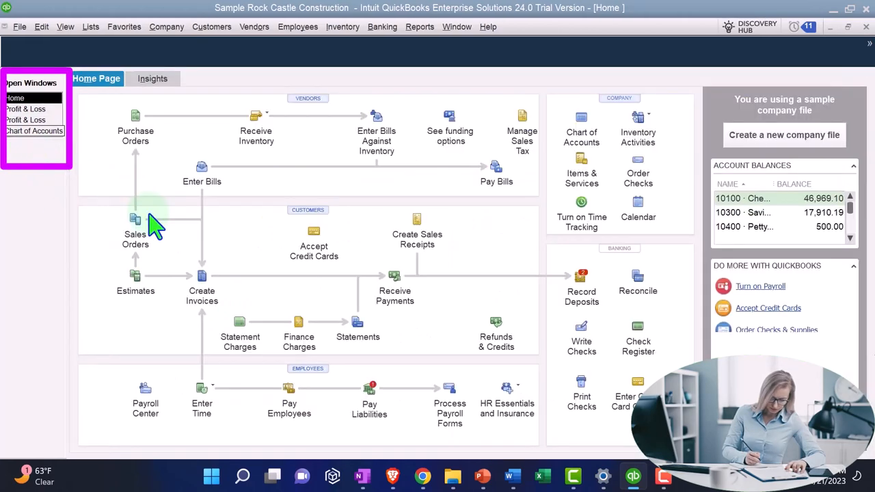